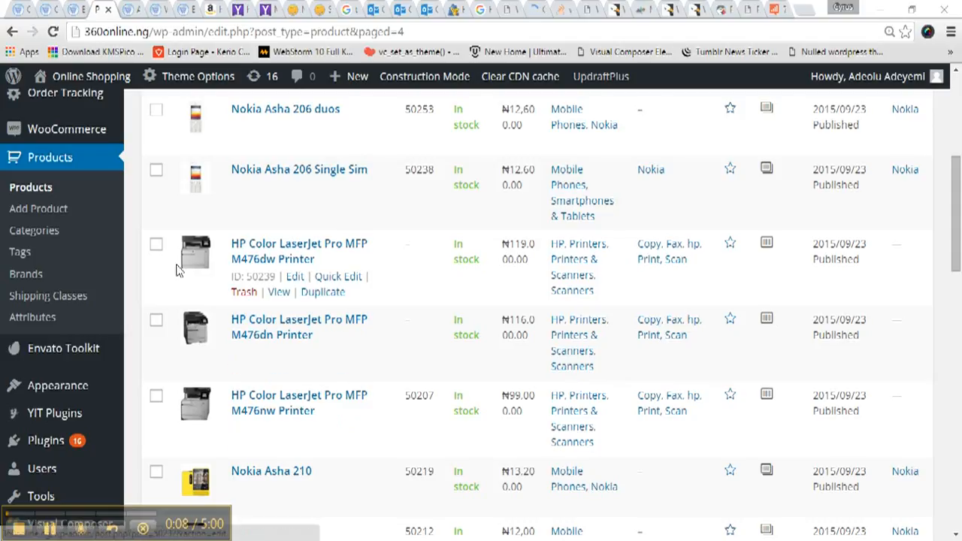
Tick the HP Color LaserJet, LaserJet Pro 400, LaserJet Pro 300 and Color LaserJet Pro MFP M277dw rows.
click(157, 318)
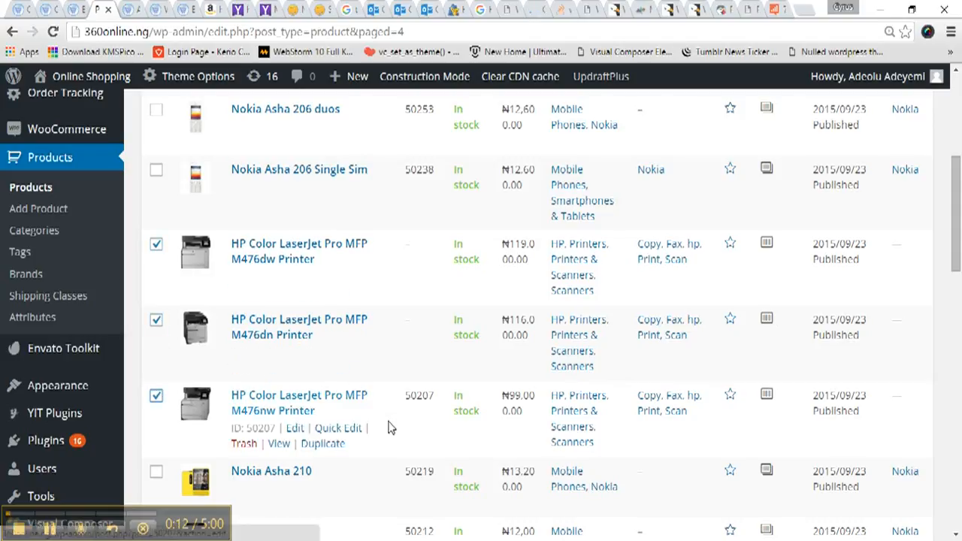
scroll(down, 3)
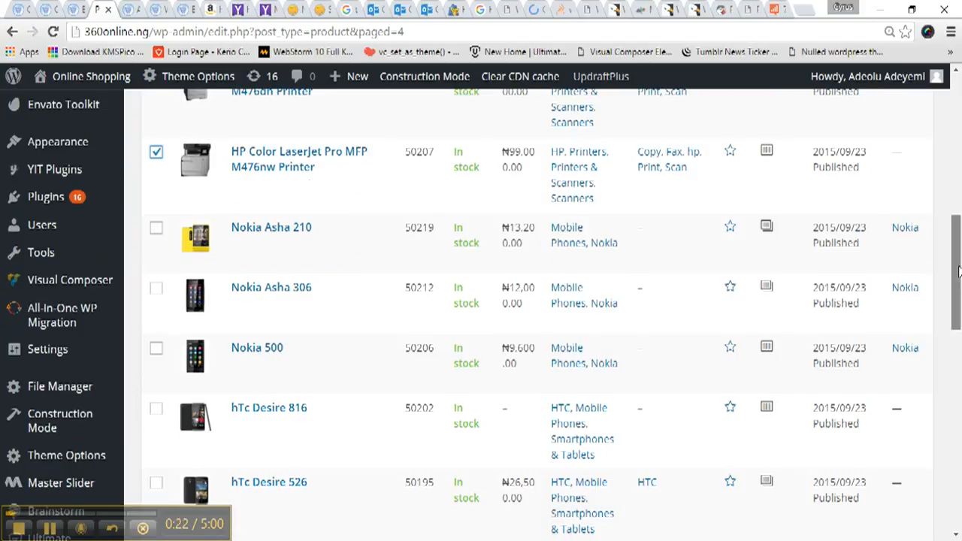
scroll(down, 3)
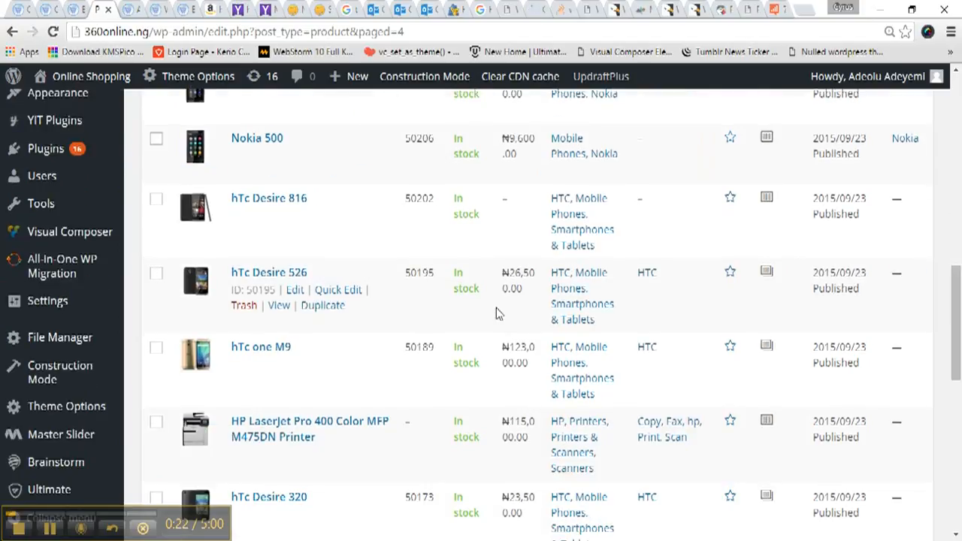
click(157, 421)
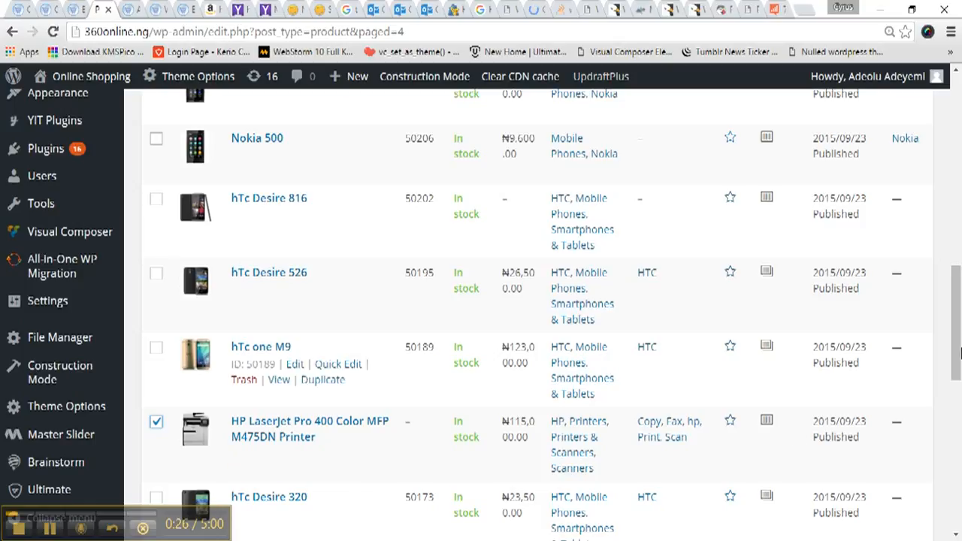
scroll(down, 3)
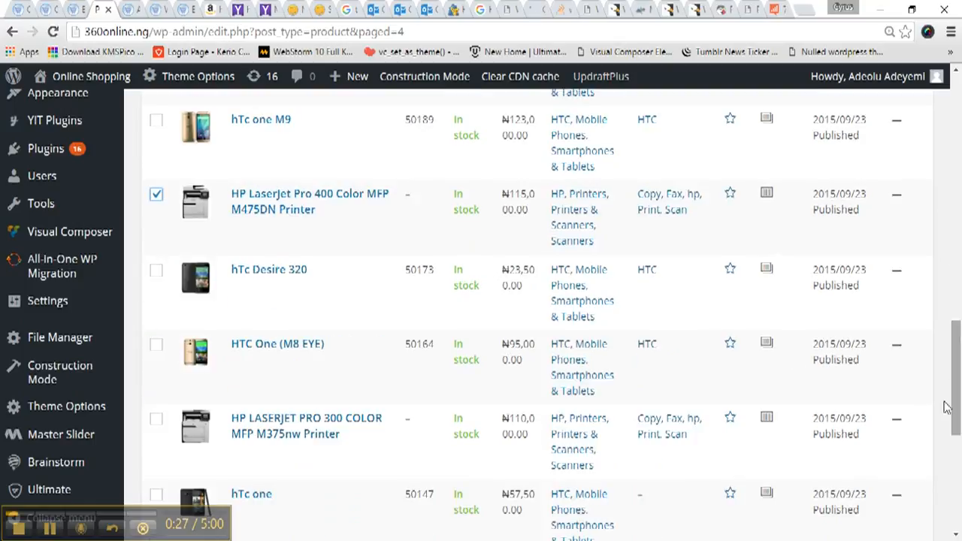
click(157, 418)
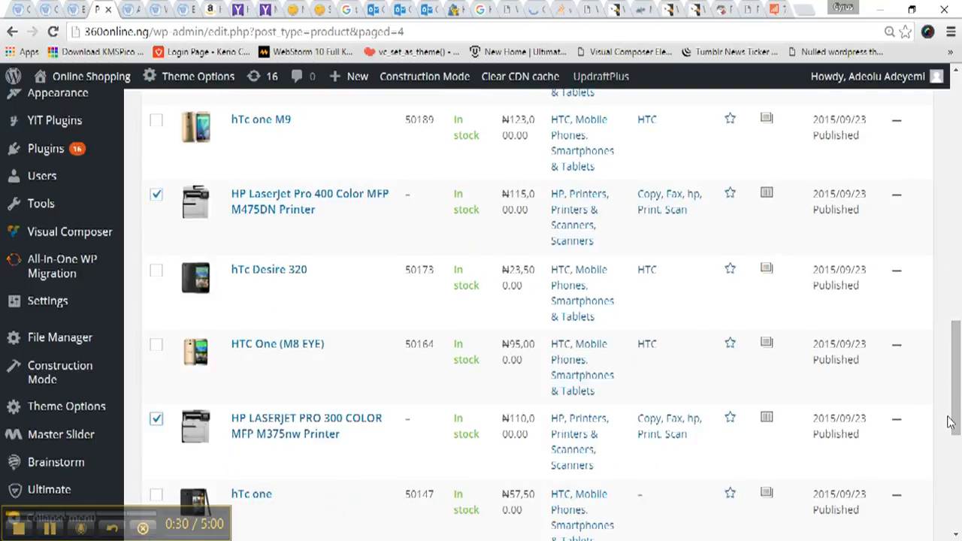
scroll(down, 3)
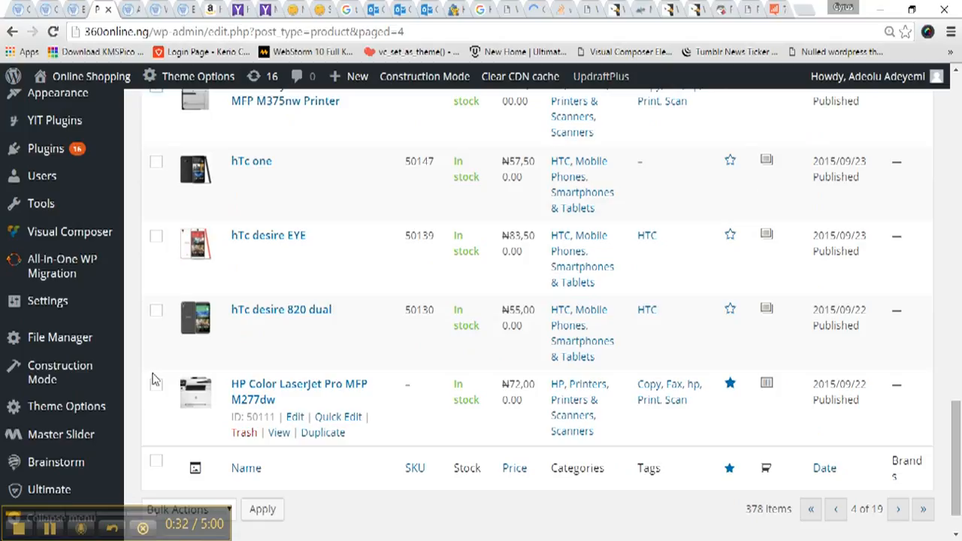
click(157, 385)
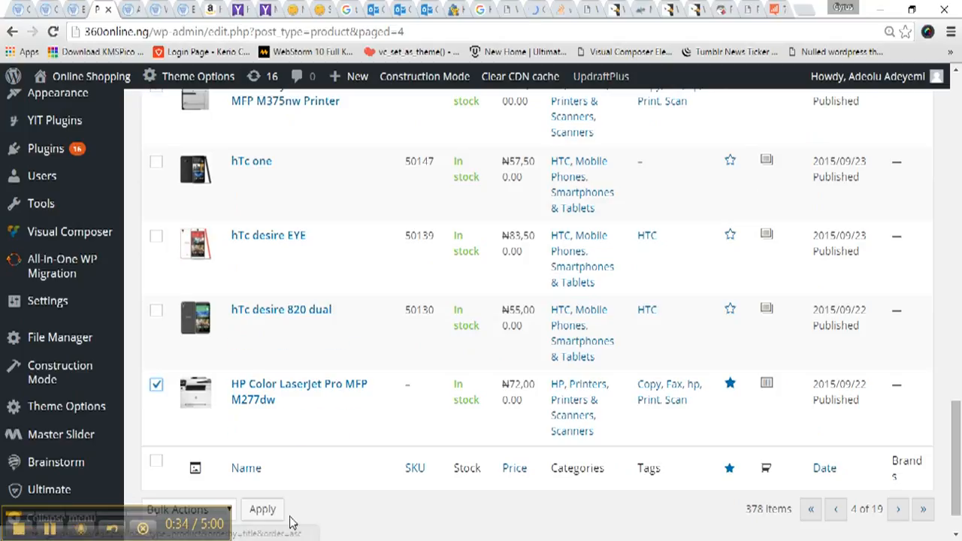
mouse_move(361, 524)
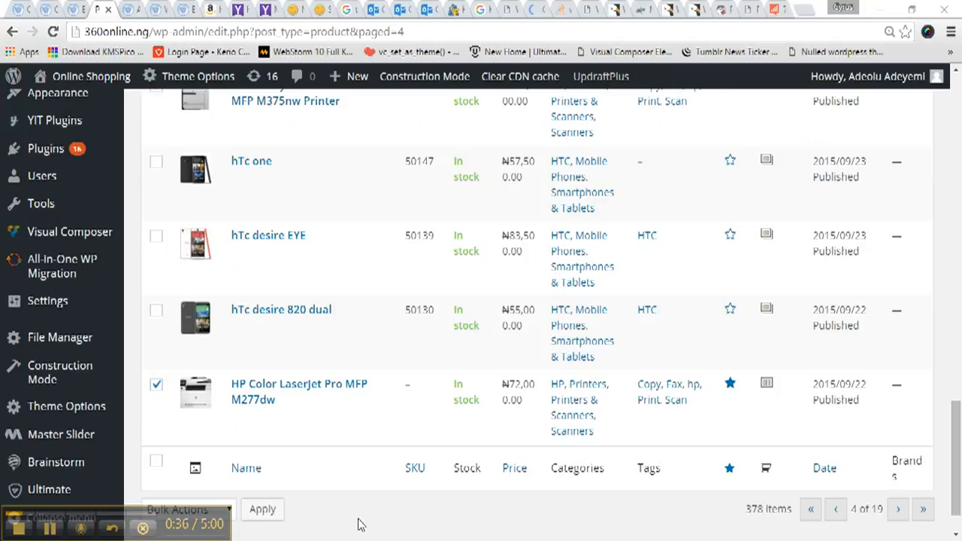
scroll(down, 3)
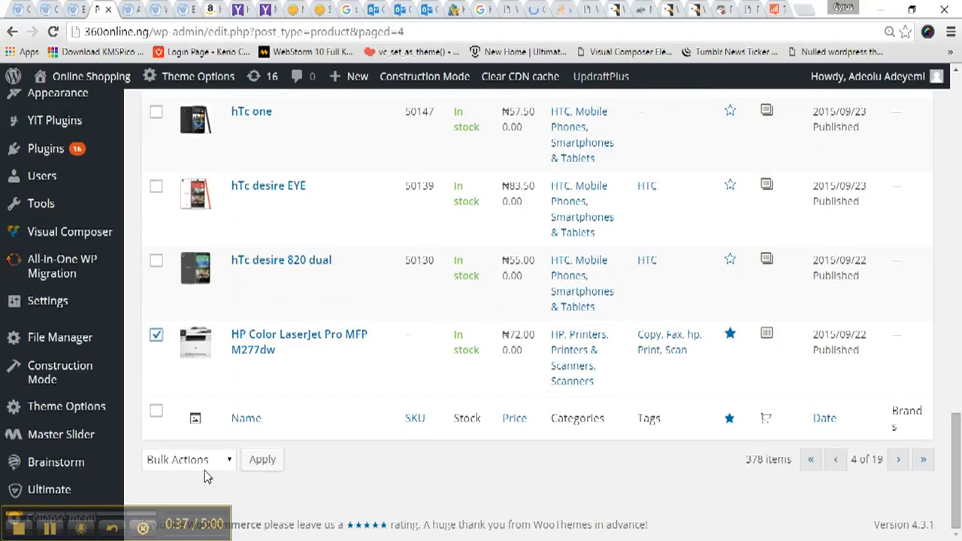
Apply the Edit bulk action and scroll the Brands checklist down to Hewlett Packard.
click(188, 460)
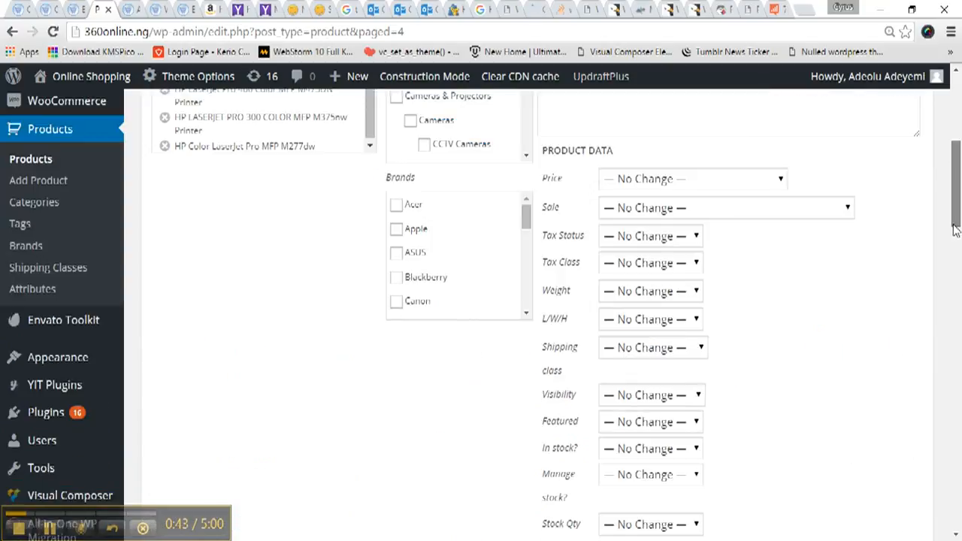
scroll(down, 3)
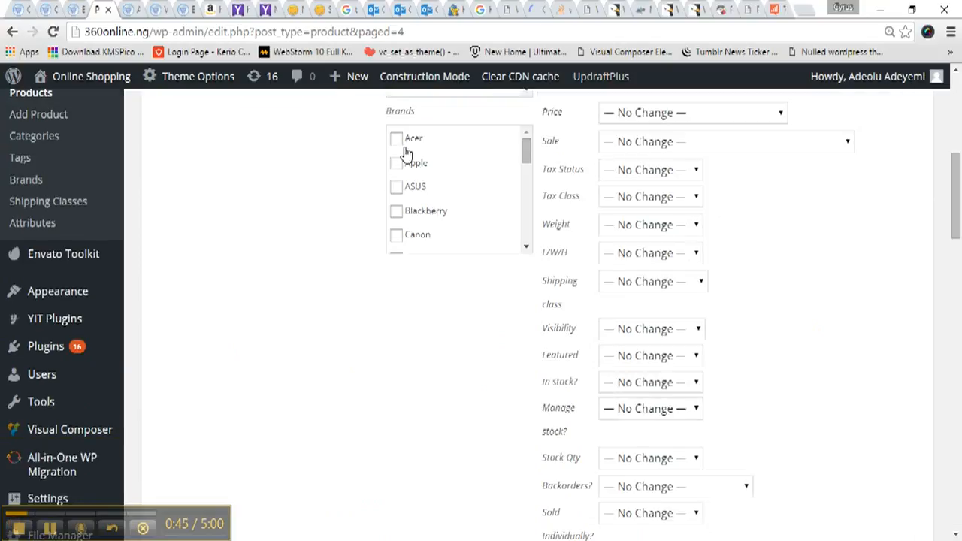
scroll(down, 3)
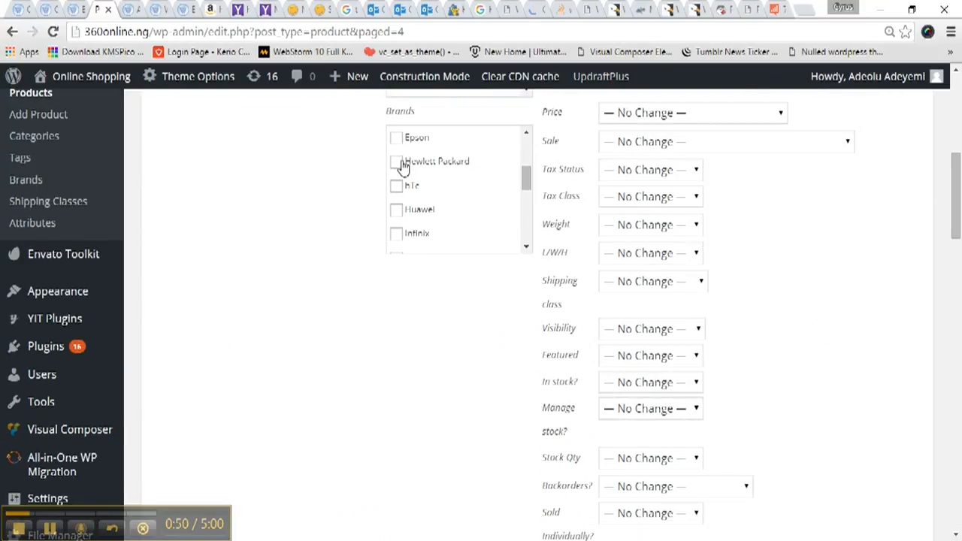
scroll(down, 3)
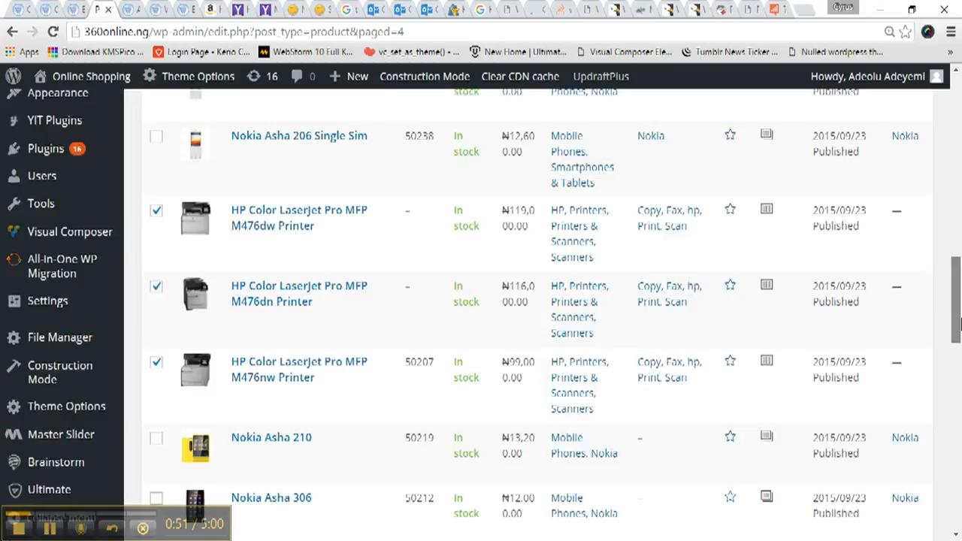
Tick Hewlett Packard and update, so the HP printers show Hewlett Packard in the Brands column.
click(896, 139)
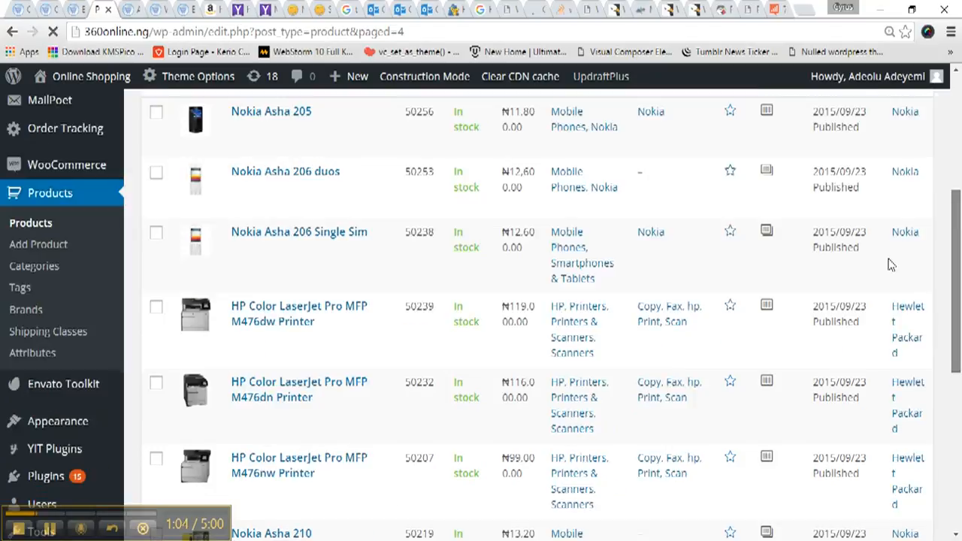
scroll(down, 3)
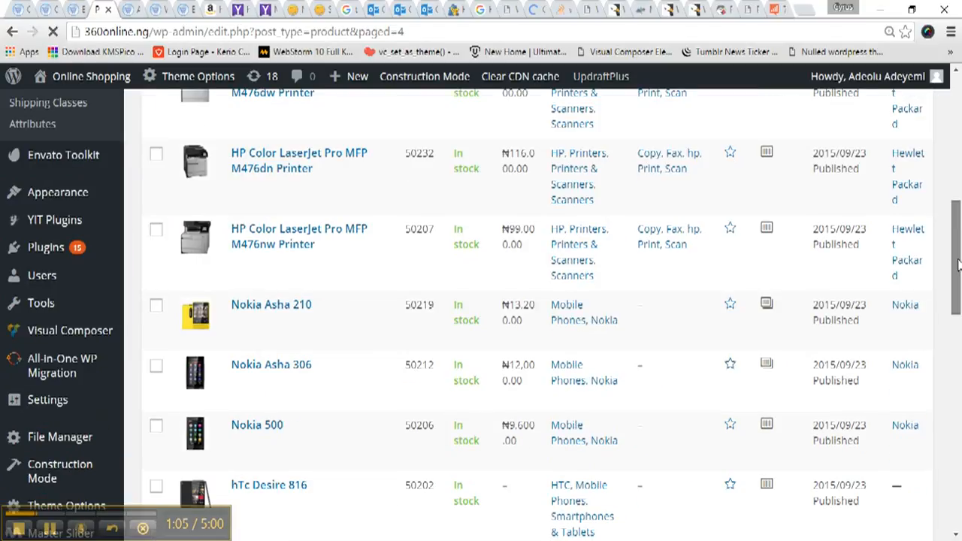
scroll(down, 3)
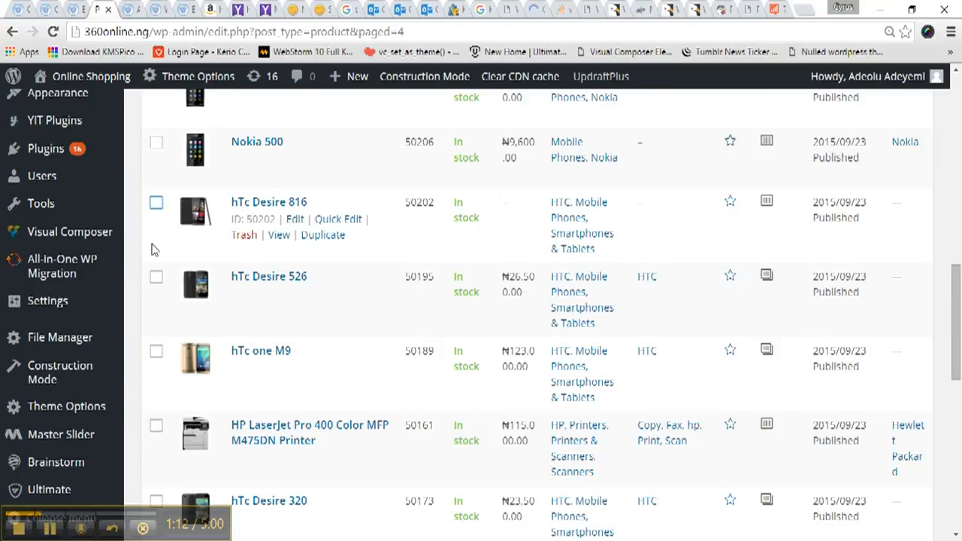
Tick the hTc Desire, hTc one M9 and remaining HTC phone rows and choose Edit as the bulk action.
click(156, 277)
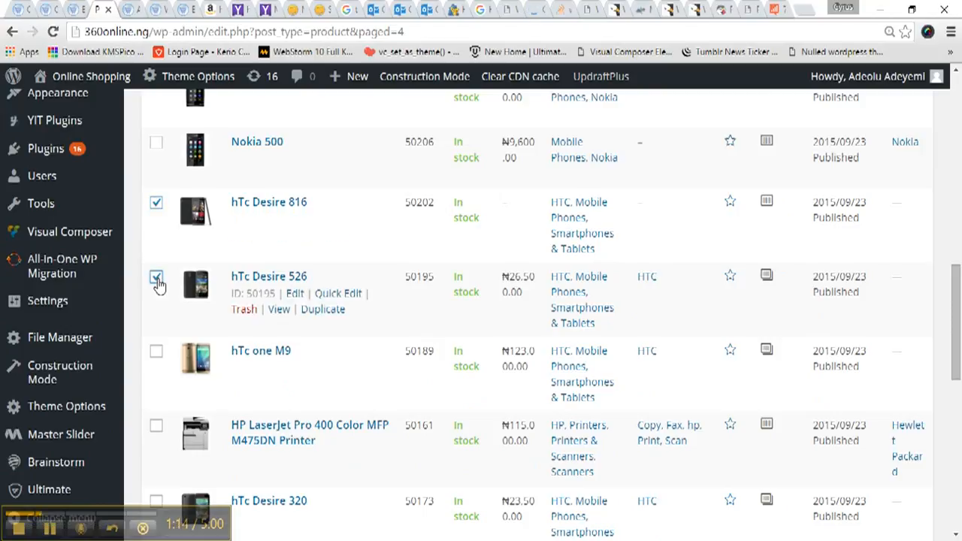
click(156, 352)
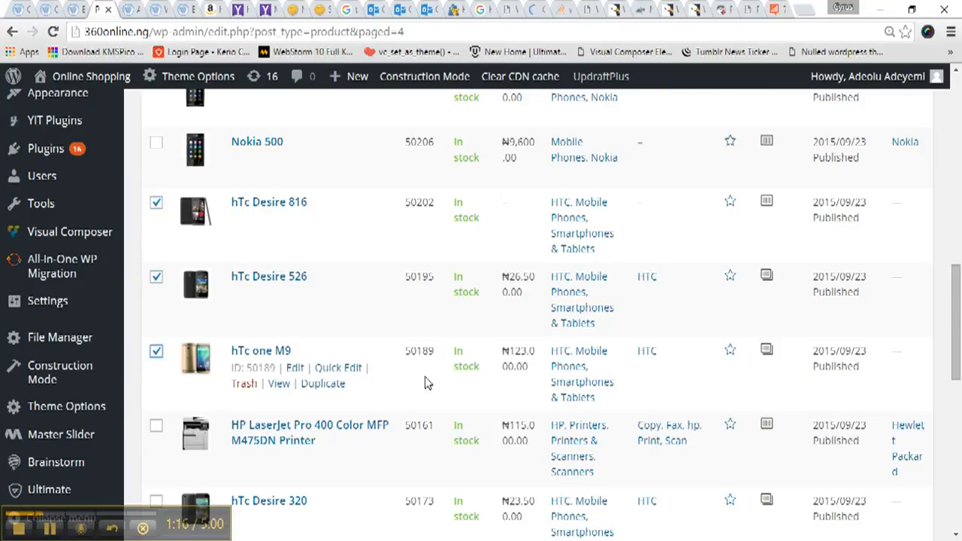
scroll(down, 3)
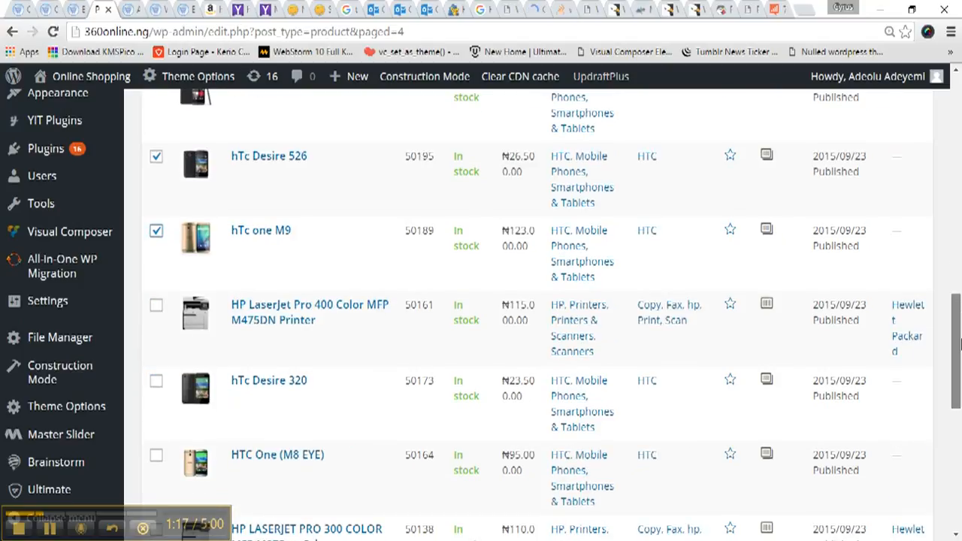
scroll(down, 3)
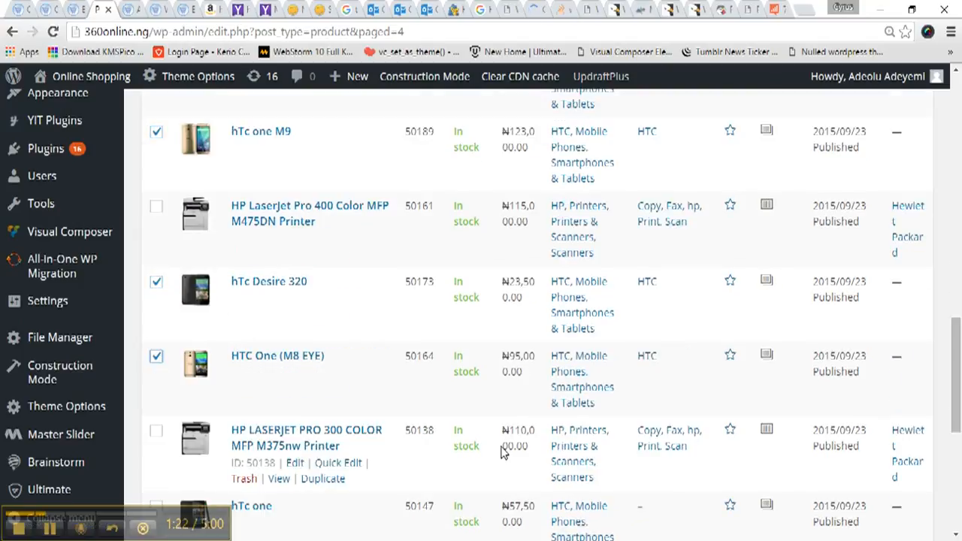
scroll(down, 3)
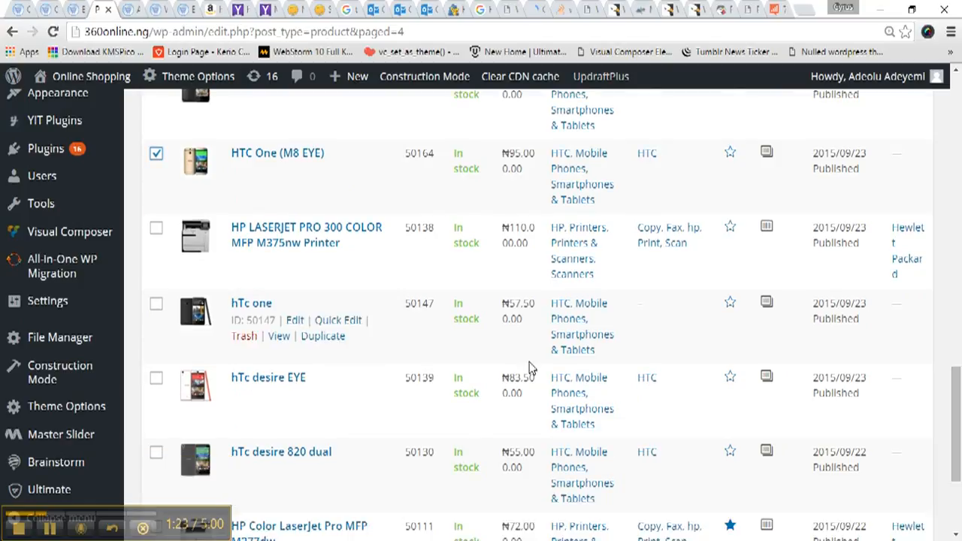
click(157, 377)
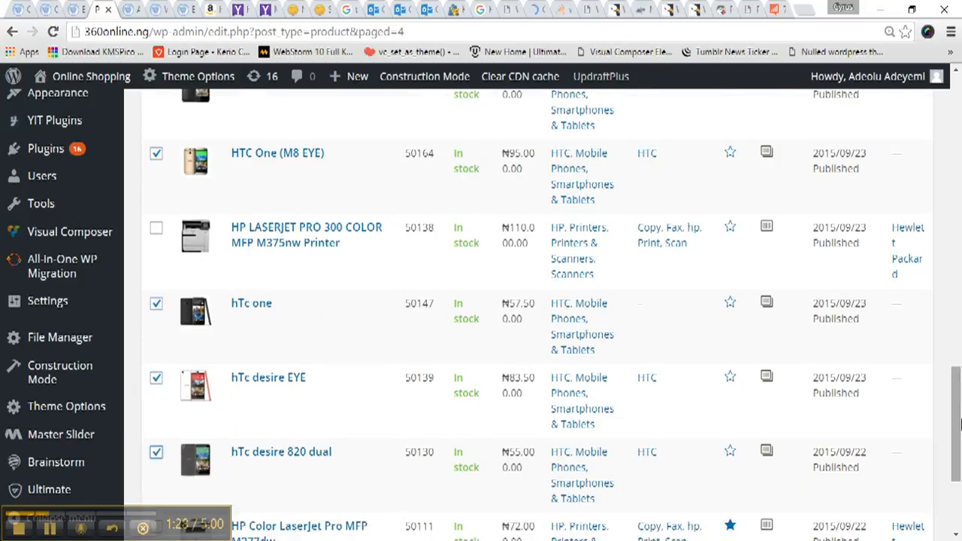
scroll(down, 3)
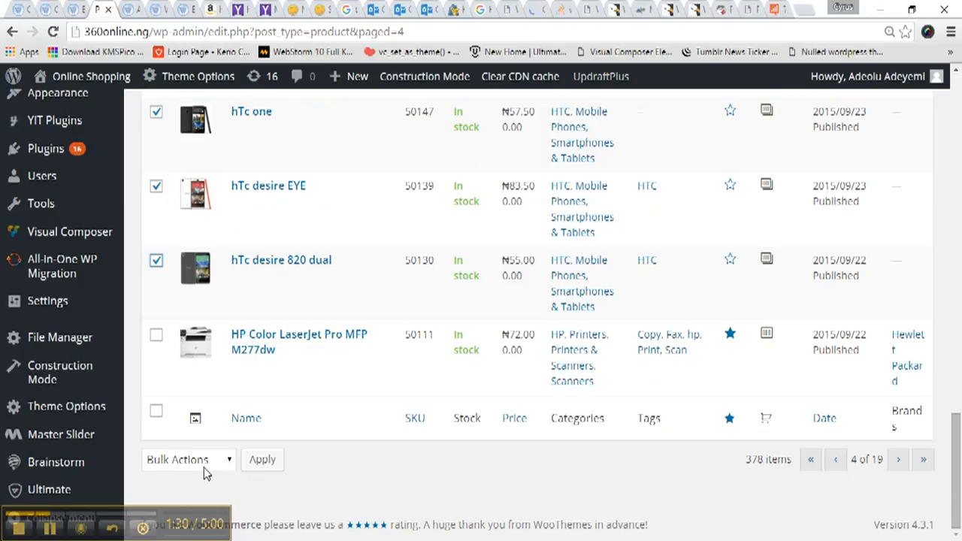
click(188, 460)
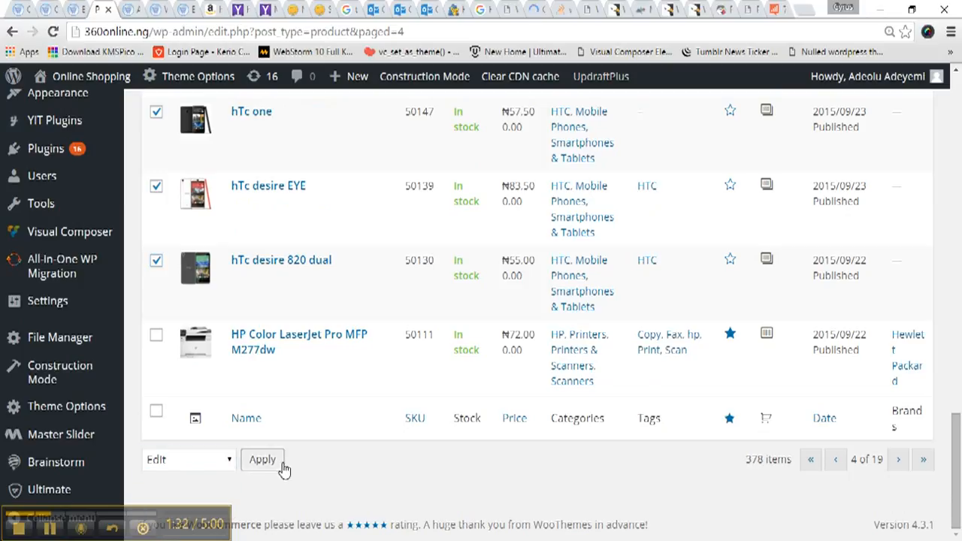
Apply bulk editing to the selected phones and tick HTC in the Brands checklist.
click(261, 460)
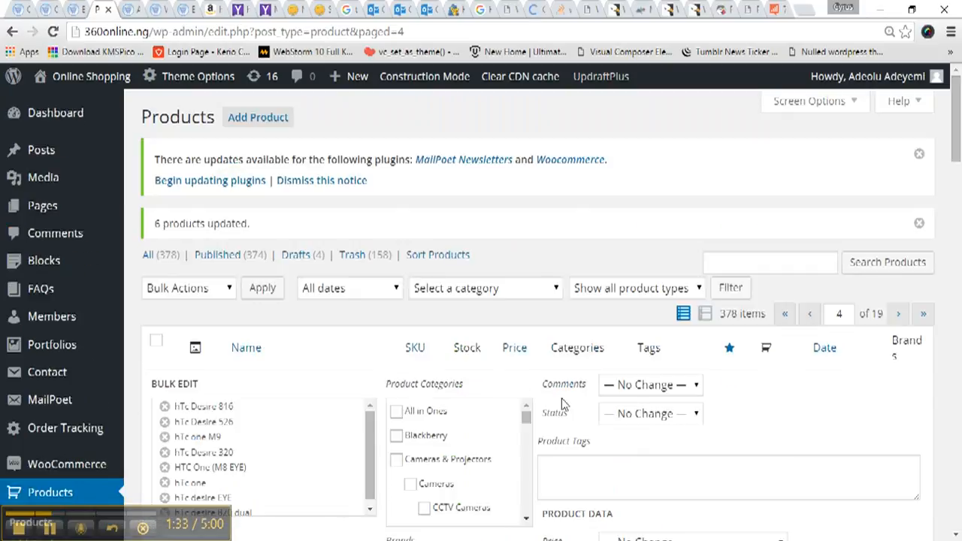
scroll(down, 3)
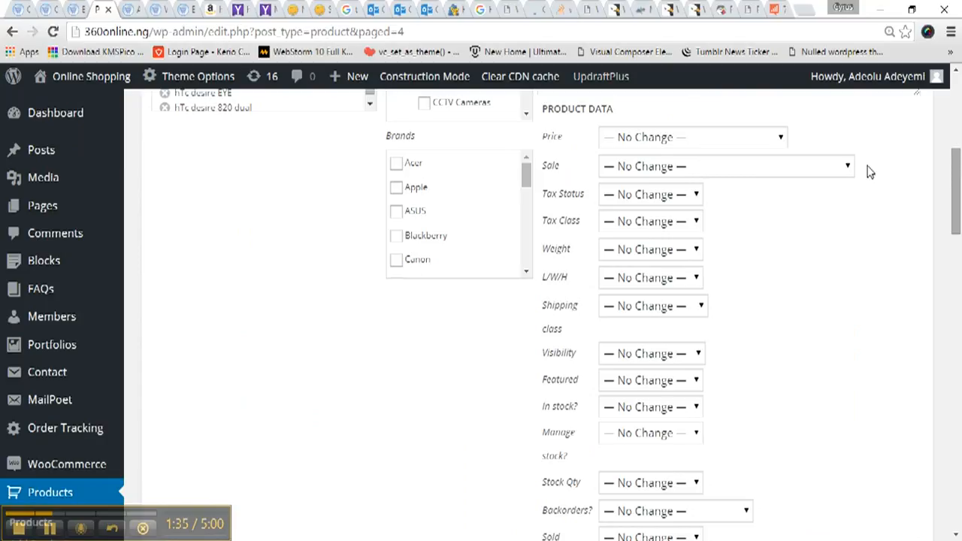
scroll(down, 3)
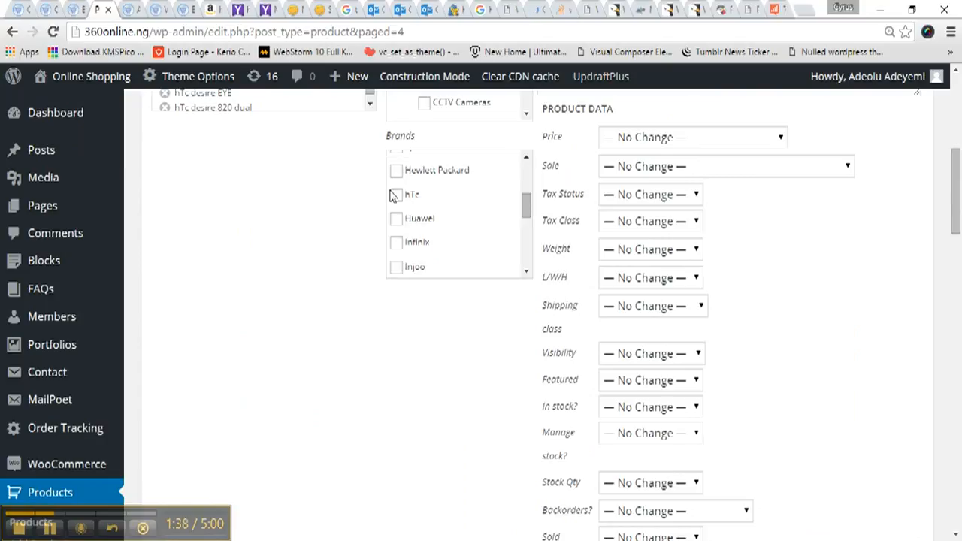
click(397, 196)
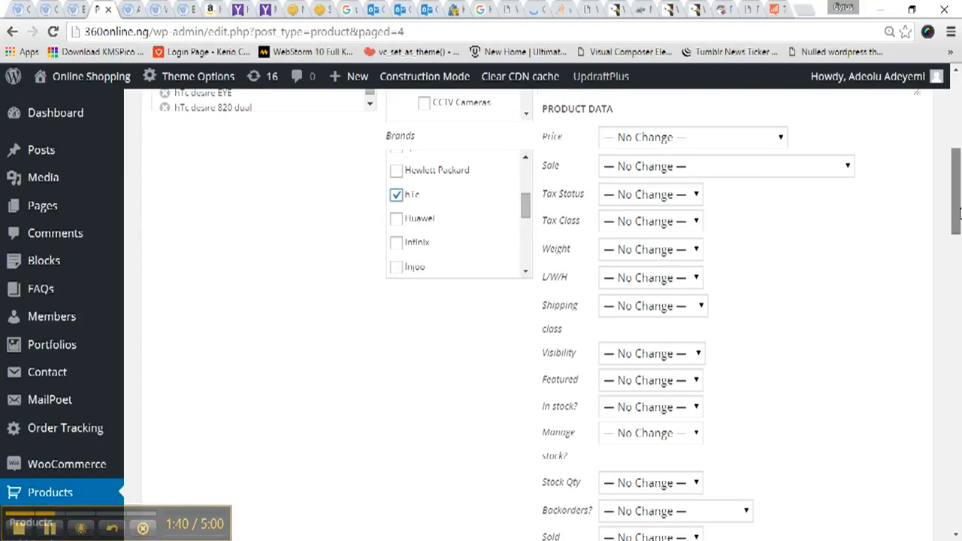